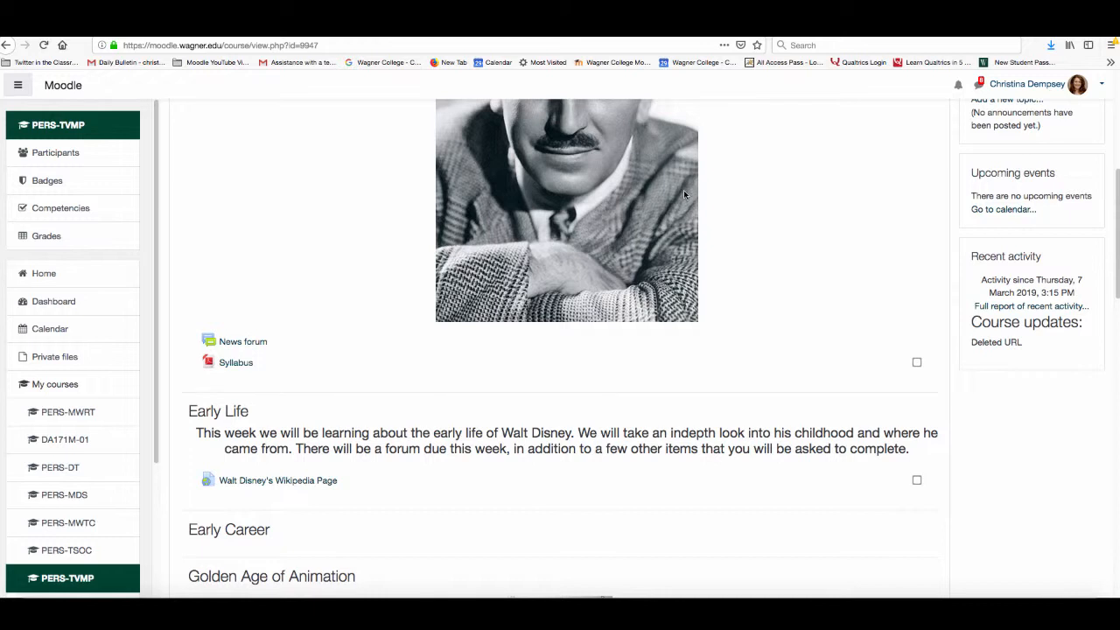
Step: Turn editing on from the course gear menu
scroll(up, 3)
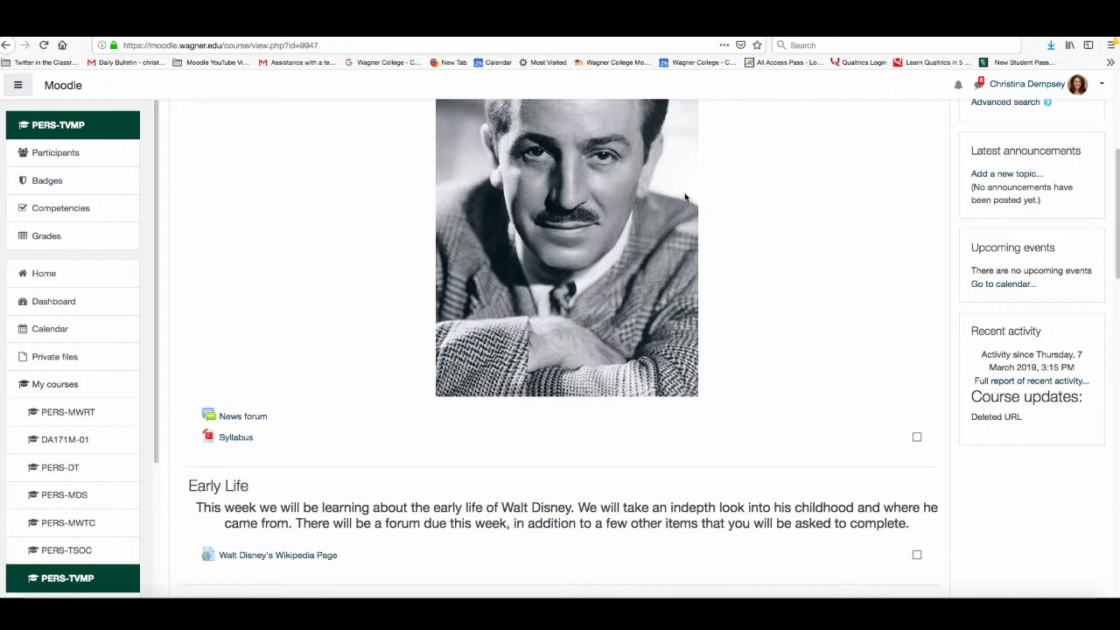
scroll(up, 3)
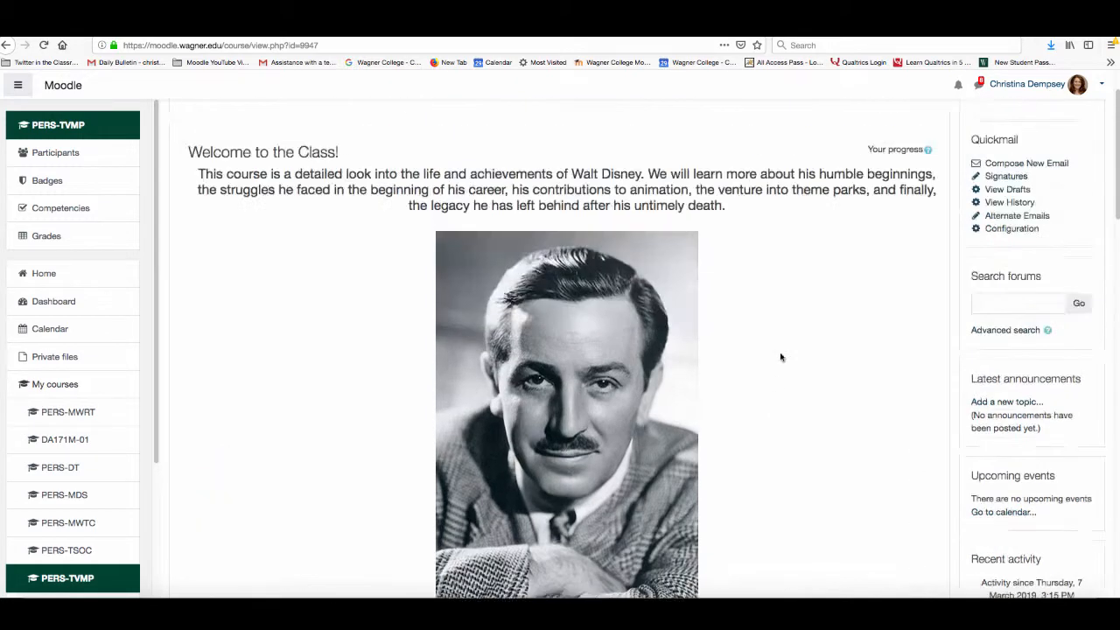
click(1072, 132)
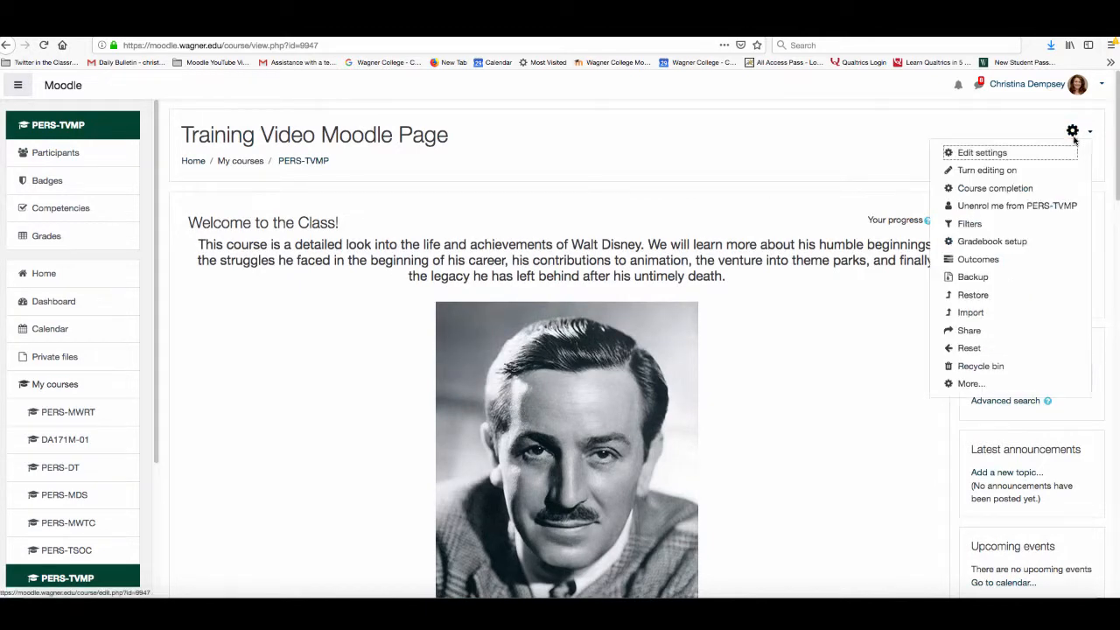
click(987, 170)
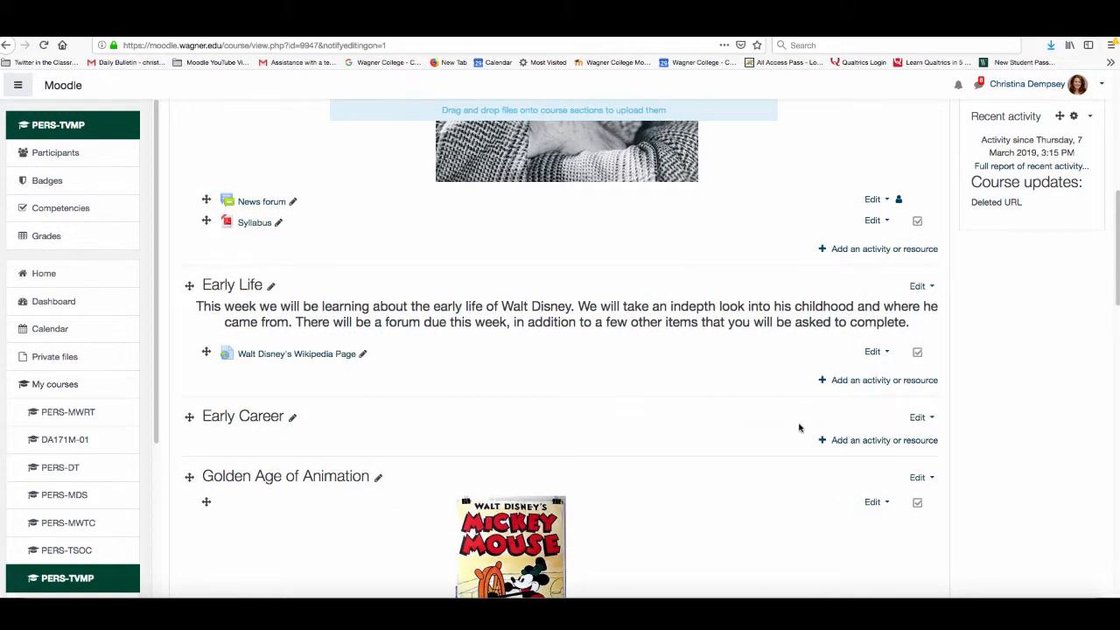
Step: Add a Page resource to the Early Career section
click(884, 441)
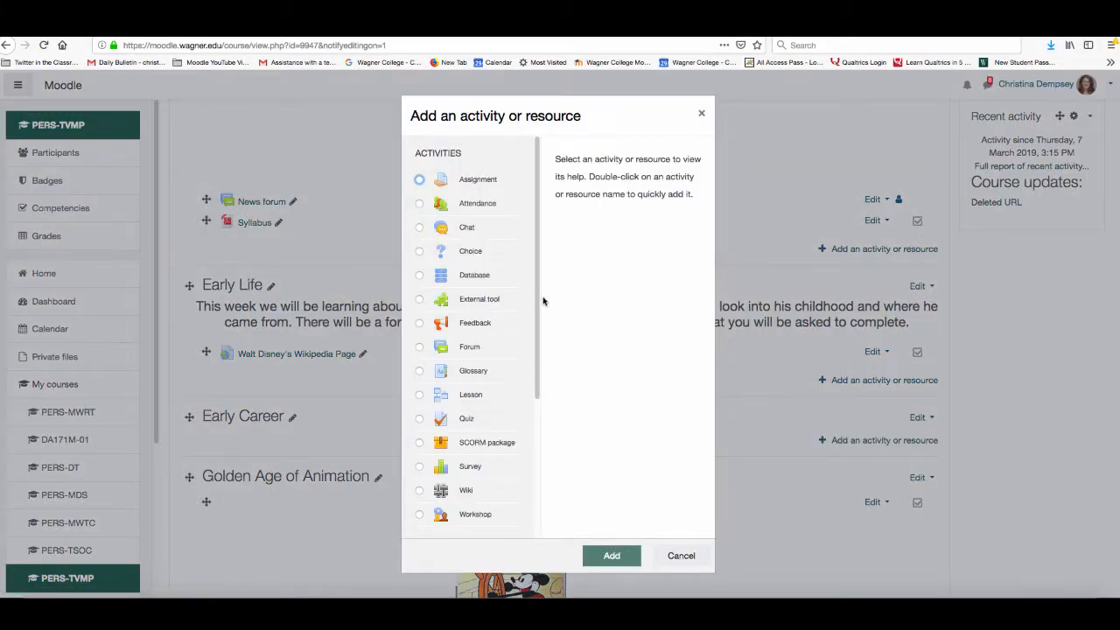
scroll(down, 3)
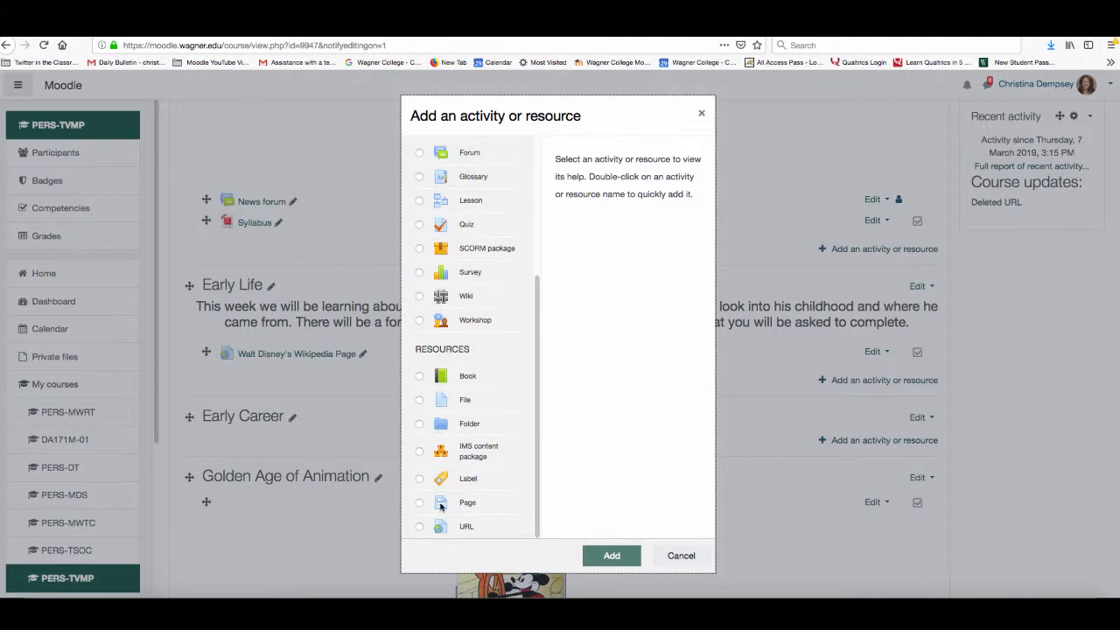
double_click(468, 503)
text(Walt Disney Documentary)
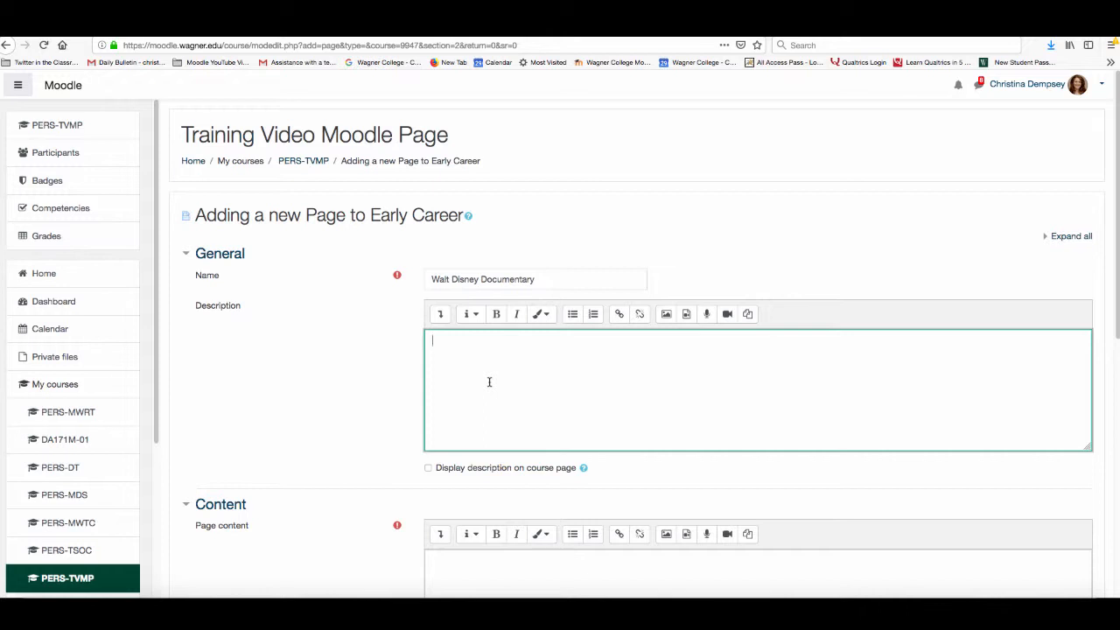
mouse_move(482, 389)
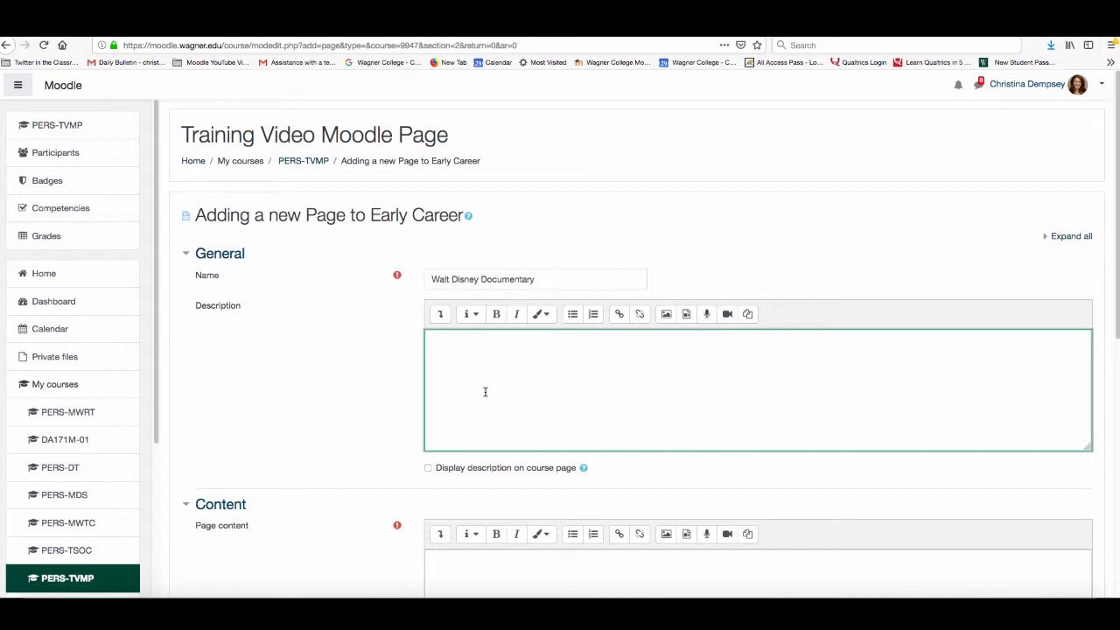
Step: Pass the empty description and place the cursor in the Page content editor
click(486, 391)
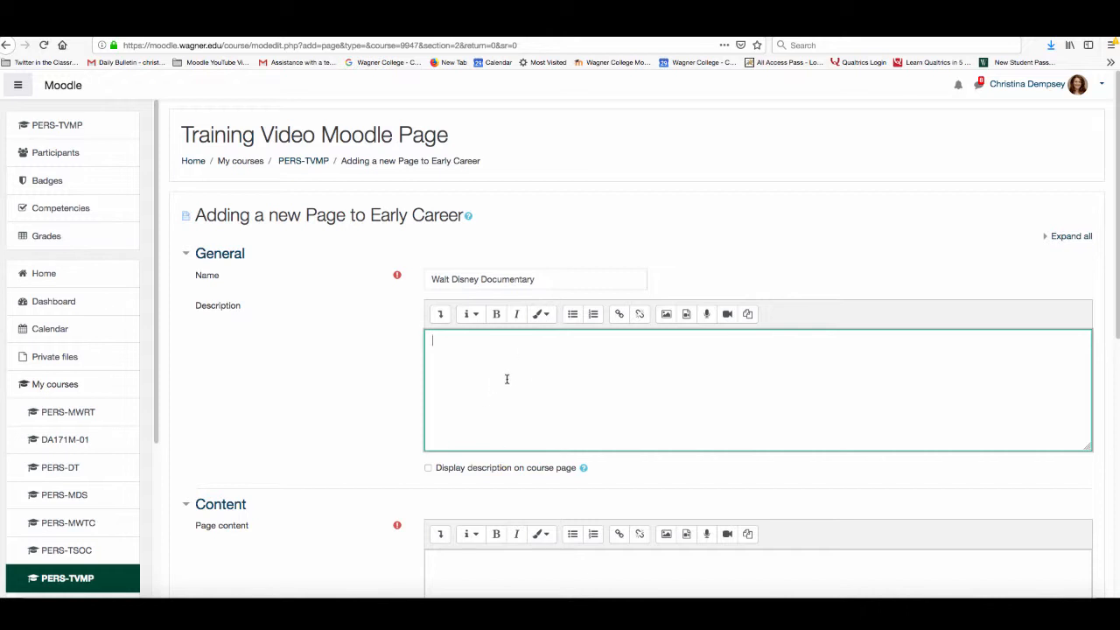
mouse_move(541, 374)
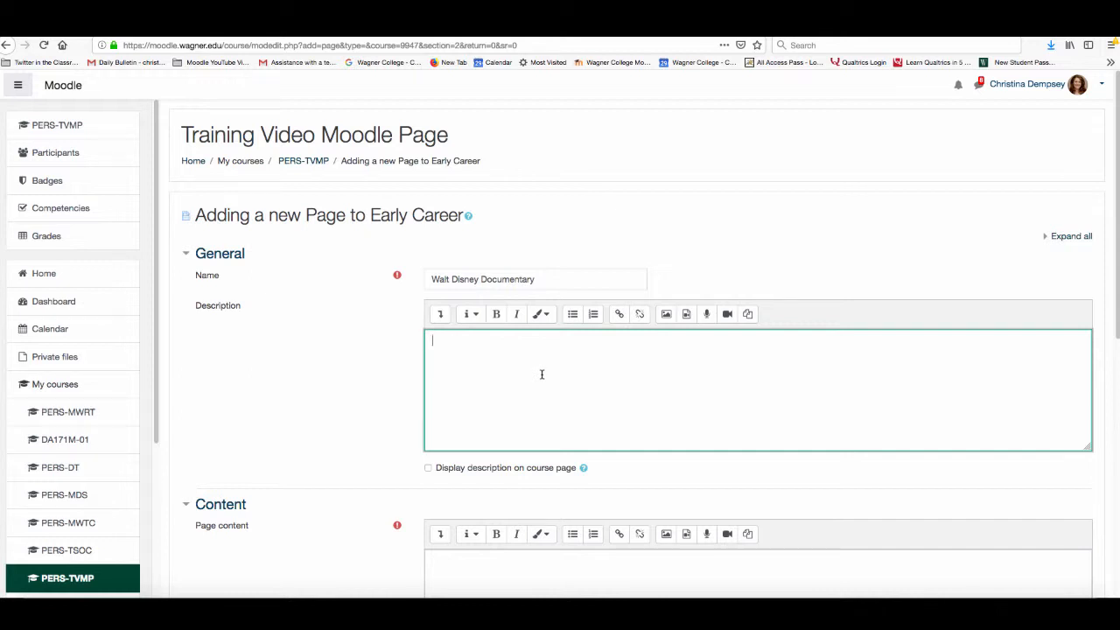
scroll(down, 3)
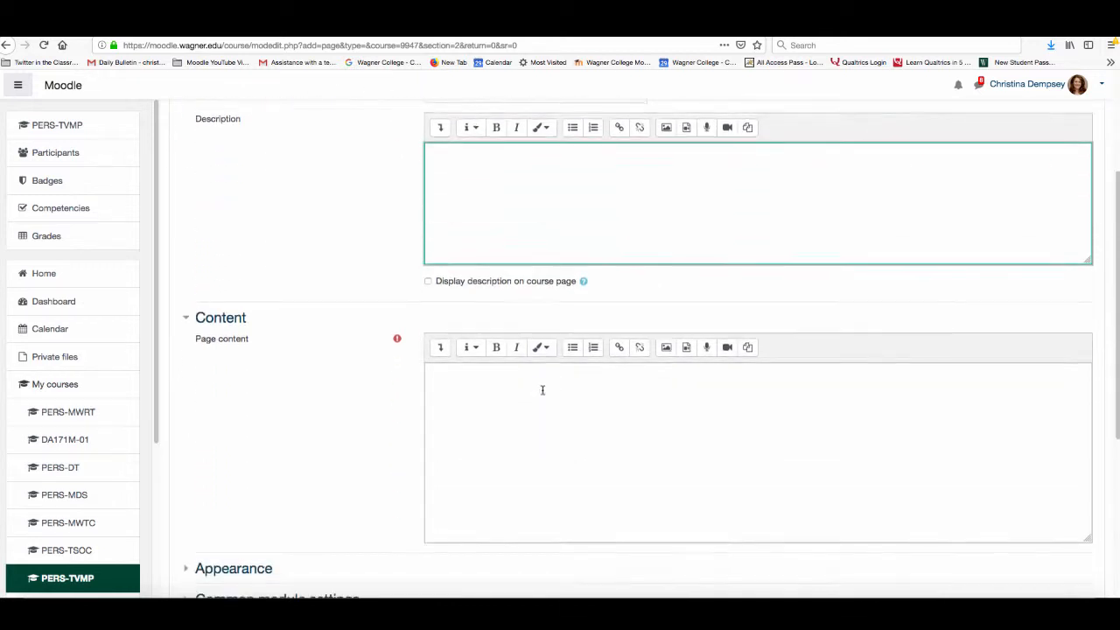
click(543, 389)
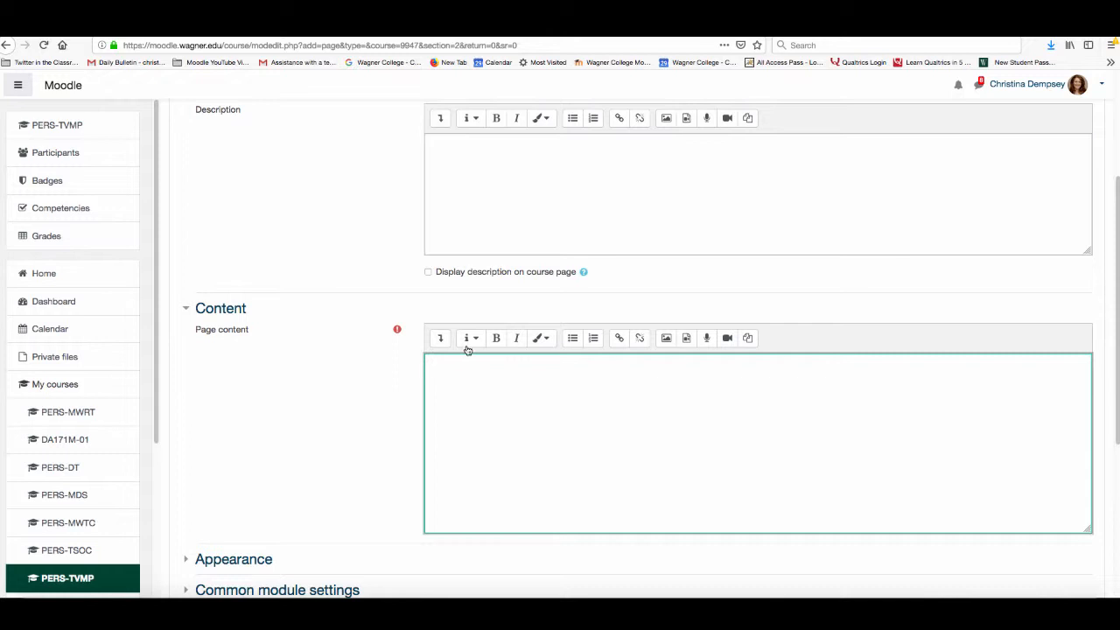
Step: Expand the editor toolbar and enter the Walt Disney early career intro paragraph
click(440, 338)
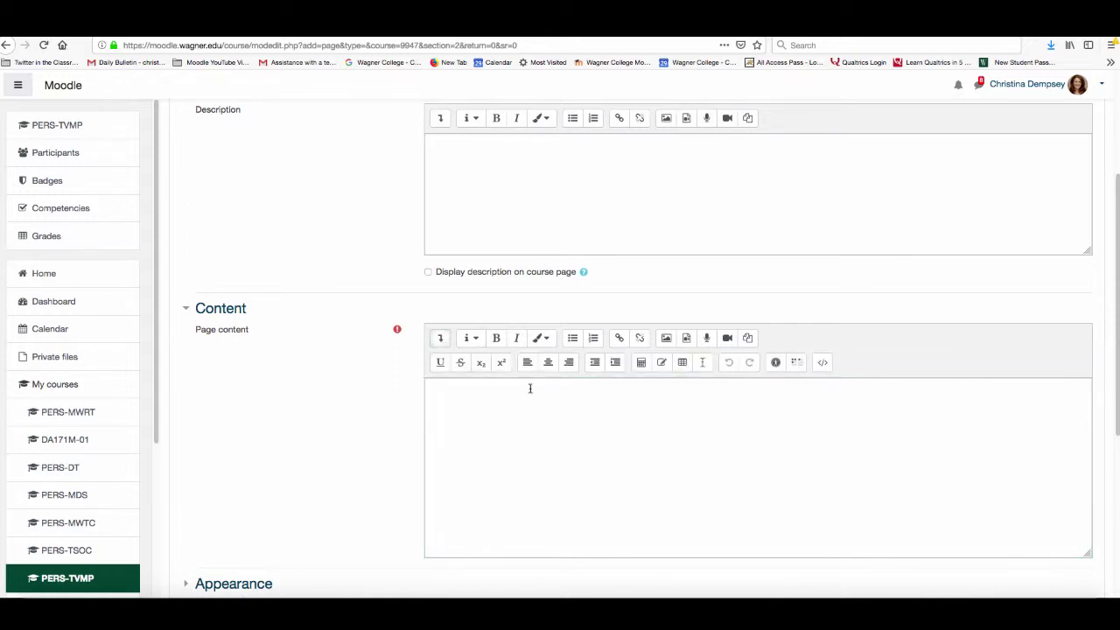
mouse_move(547, 395)
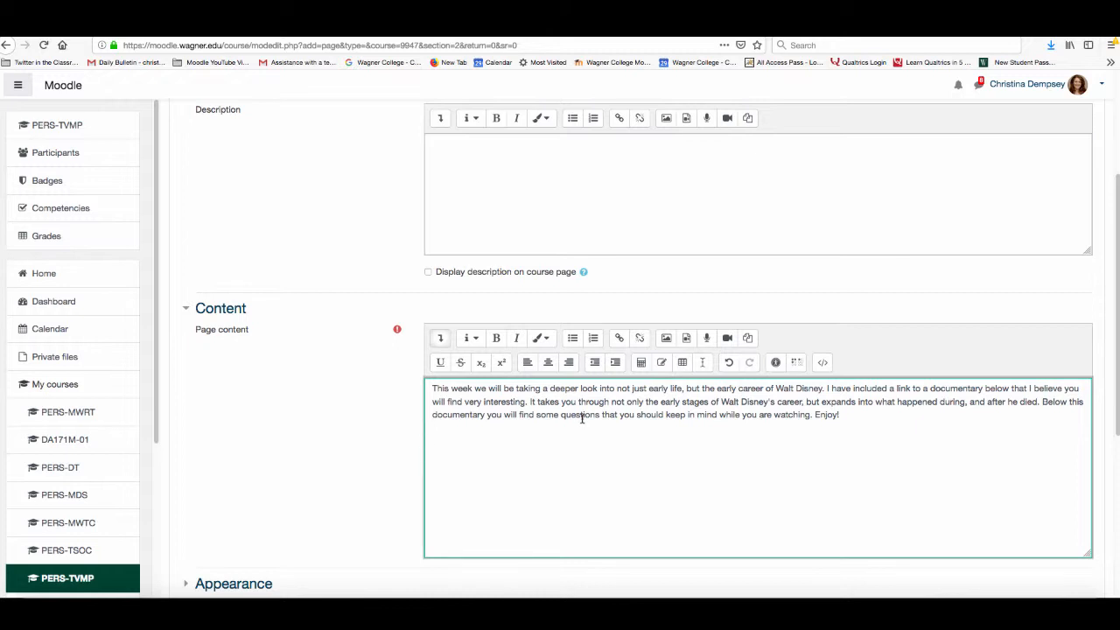
key(Return)
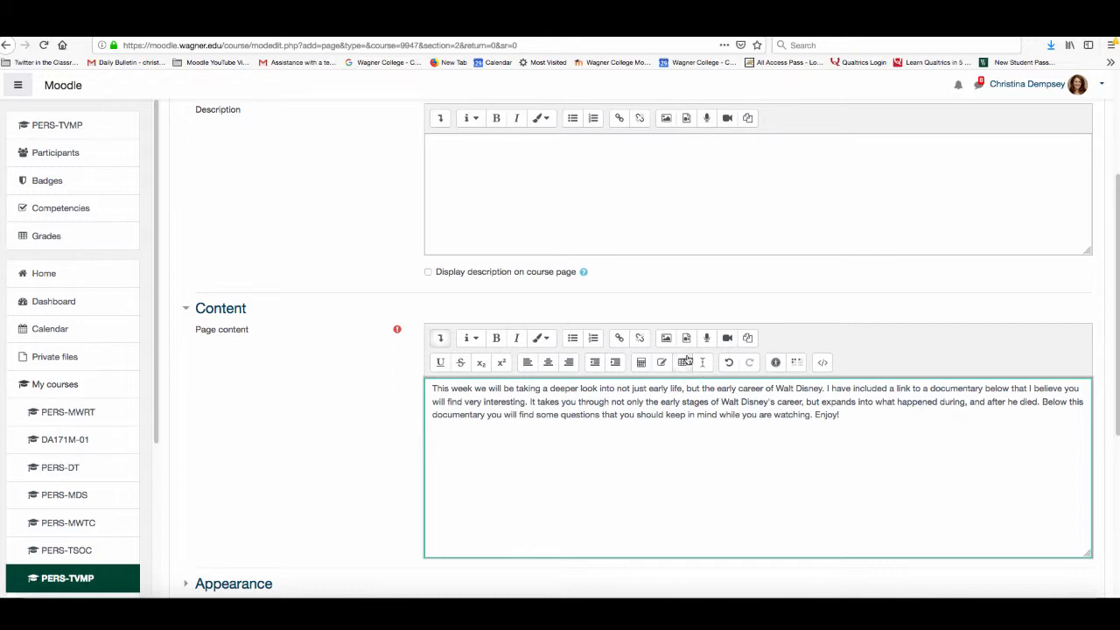
mouse_move(686, 337)
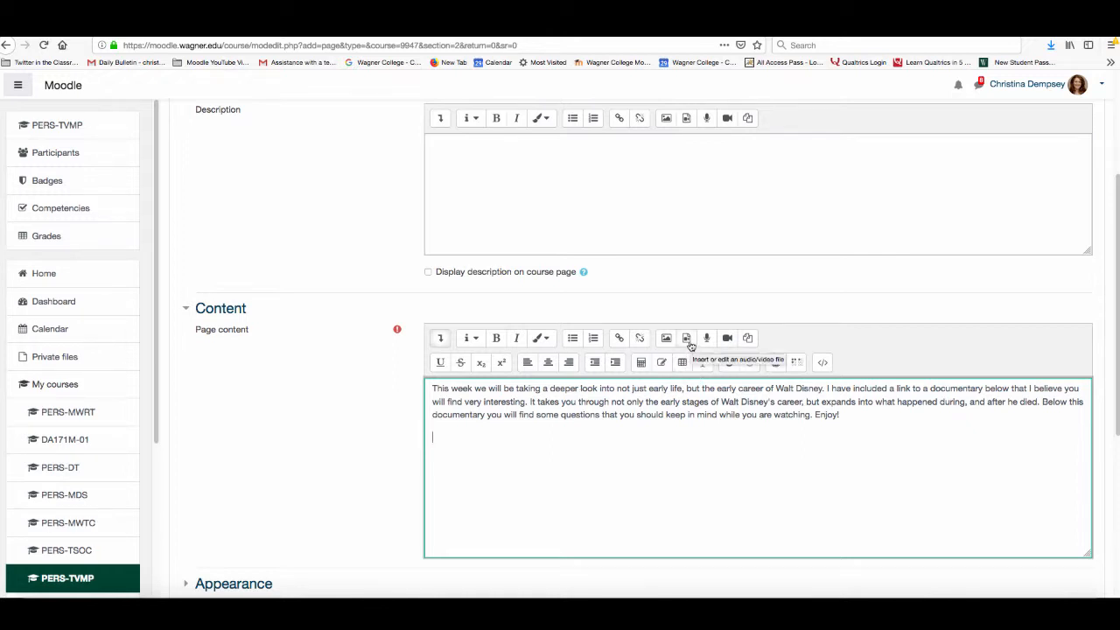
click(686, 338)
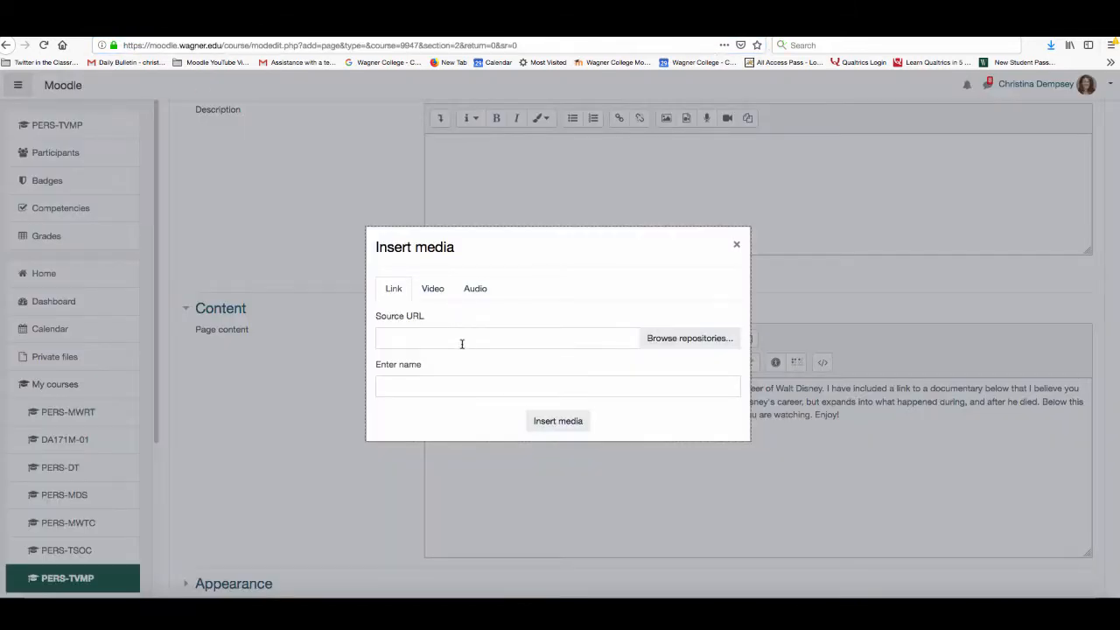
text(https://www.youtube.com/watch?v=3FFx4kOOtsY)
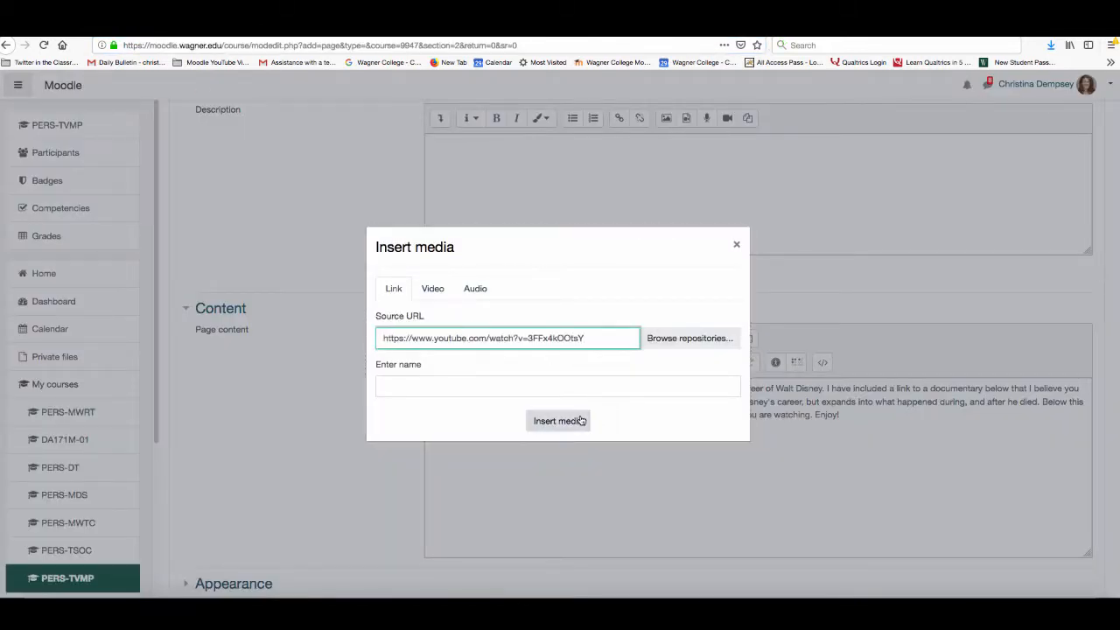
click(558, 421)
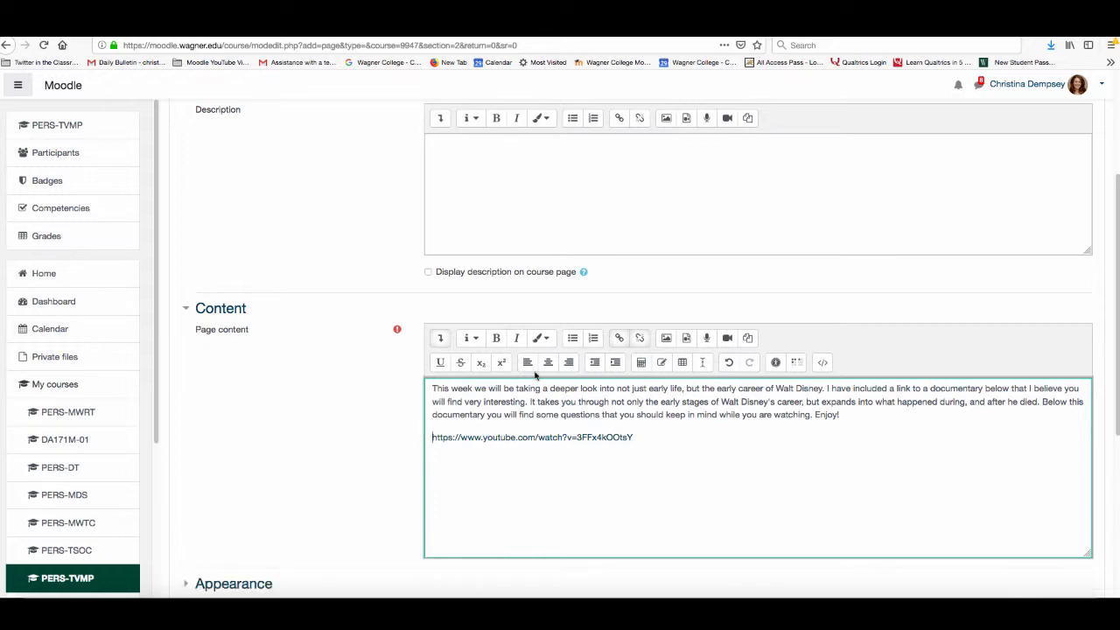
Step: Center the link and bold the sentence introducing the four bulleted questions
click(548, 362)
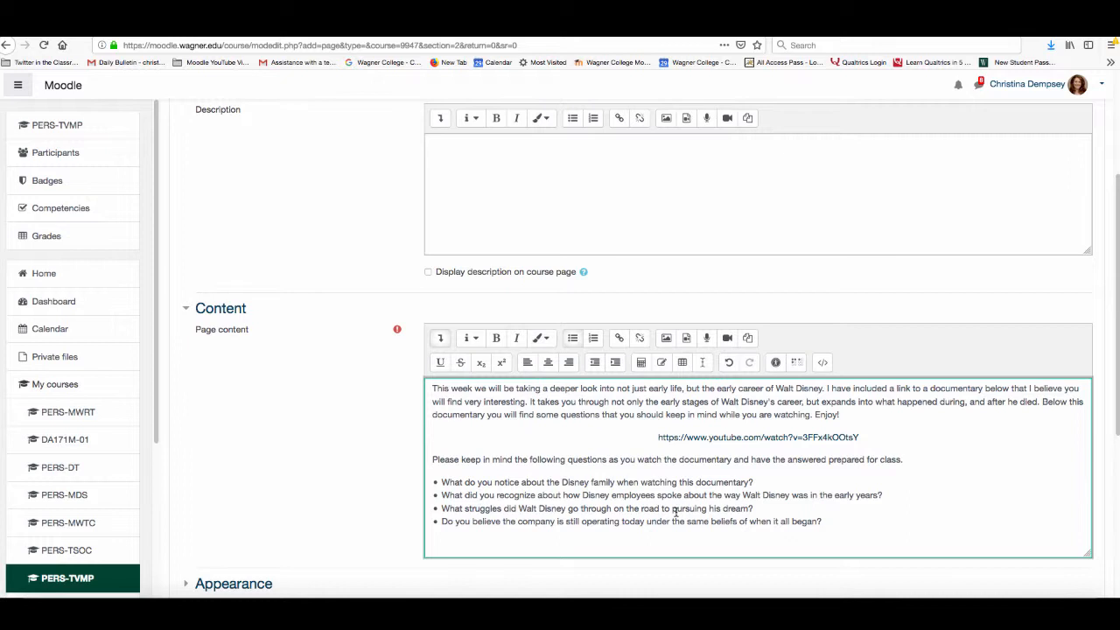
triple_click(667, 459)
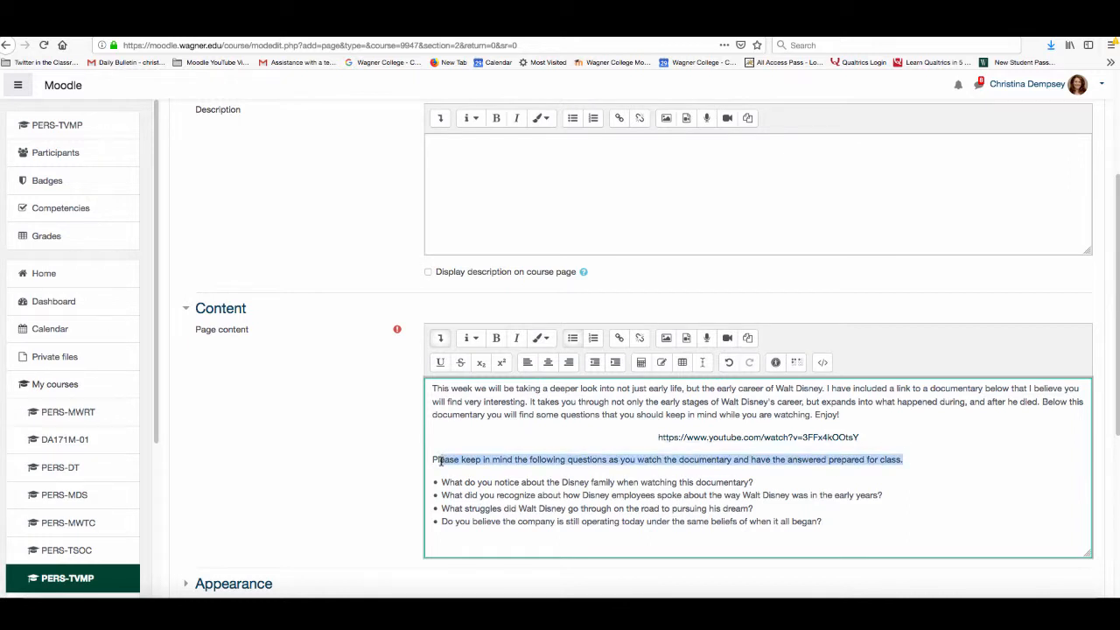
click(496, 338)
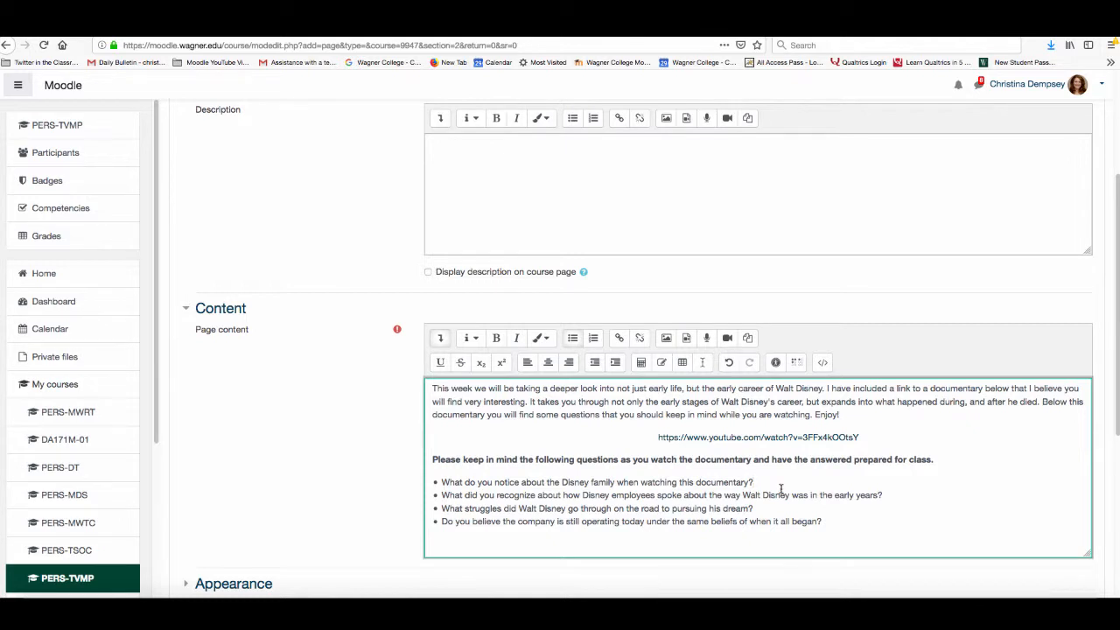
scroll(down, 3)
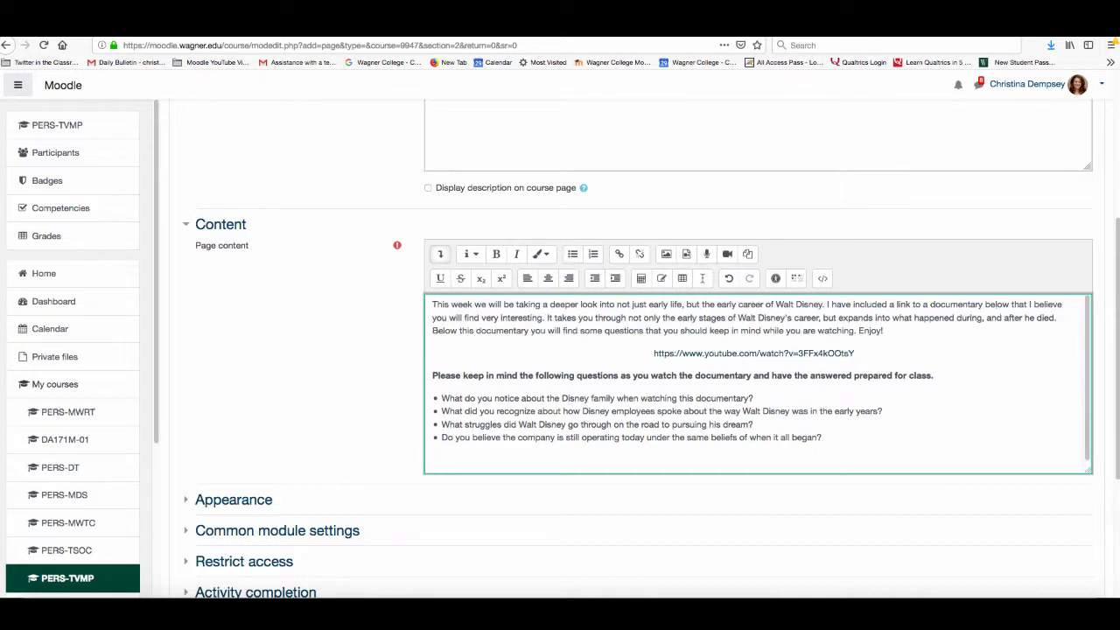
Step: Type the Golden Age of Animation paragraph and add the Steamboat Willie YouTube link
text(We will begin discussing the Golden Age of Animation in depth next week, but please take a look at the full length version of Steamboat Willie and gather your thoughts on how you feel about it.)
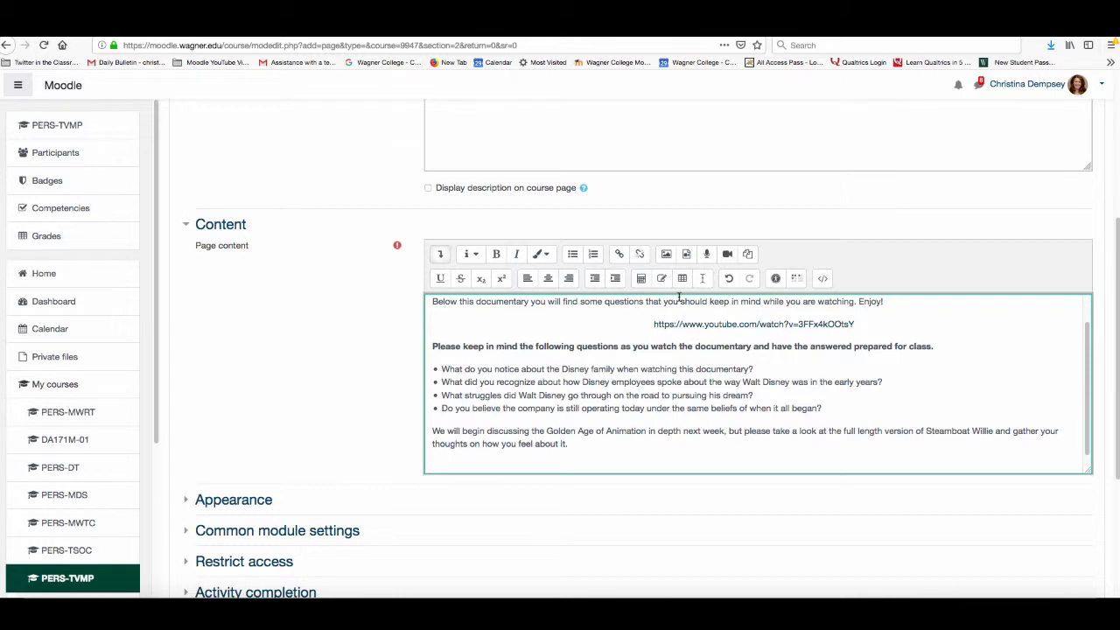
mouse_move(686, 254)
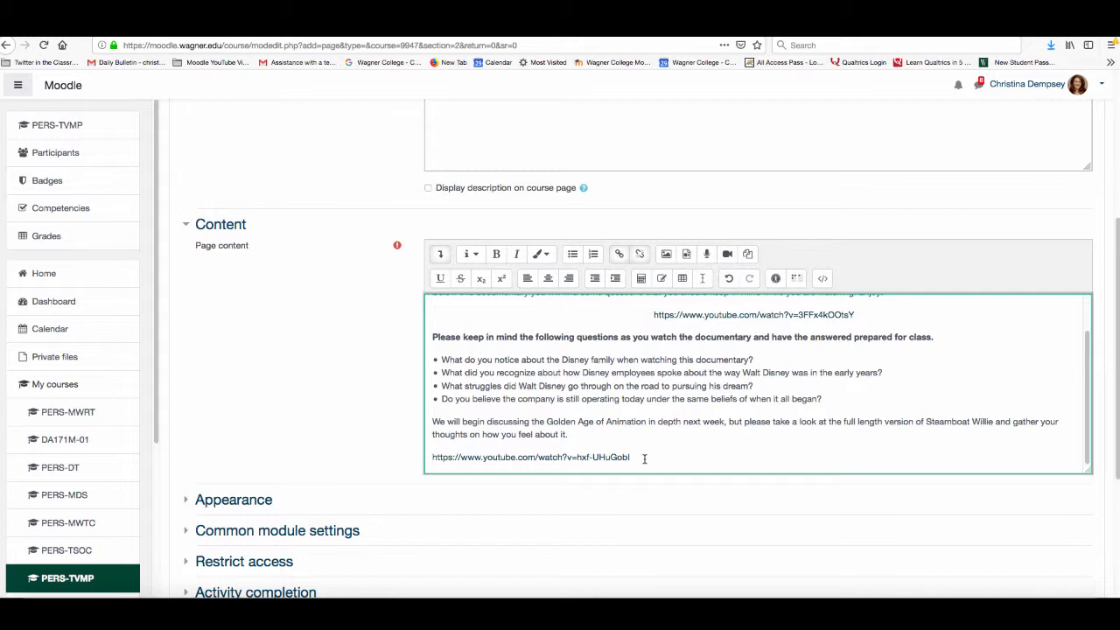
scroll(down, 3)
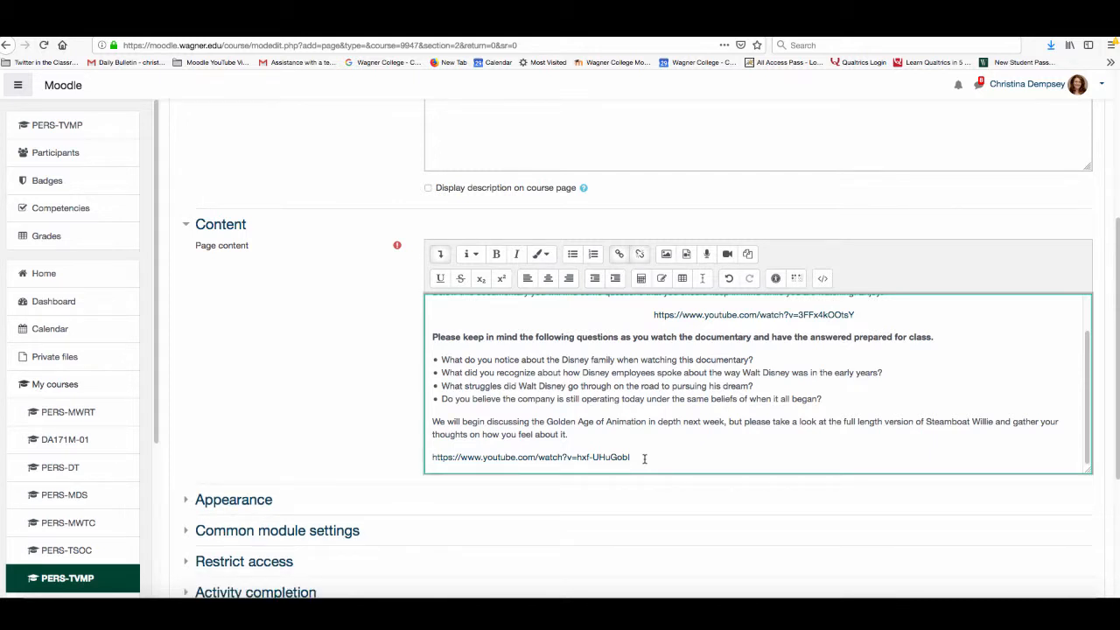
scroll(down, 3)
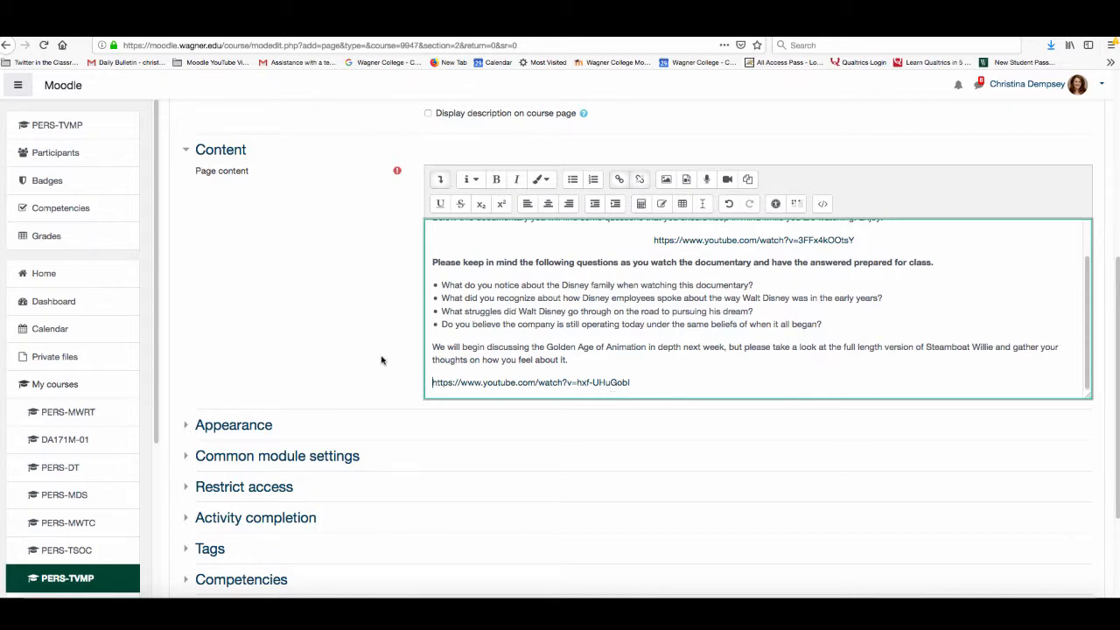
Step: Save the Walt Disney Documentary page and return to the course
scroll(down, 3)
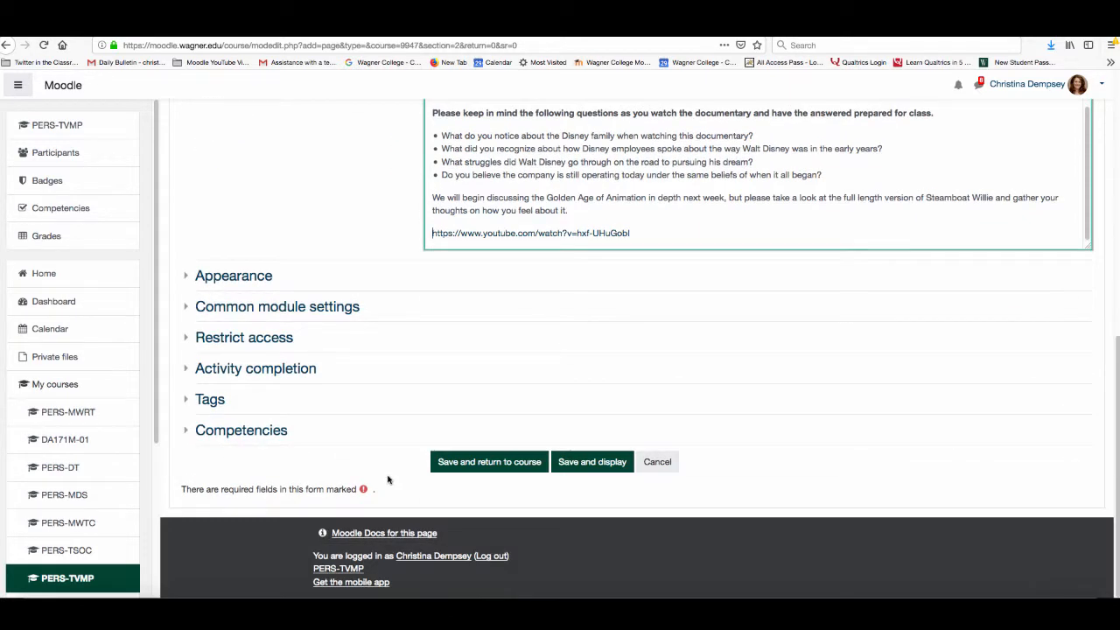
click(489, 461)
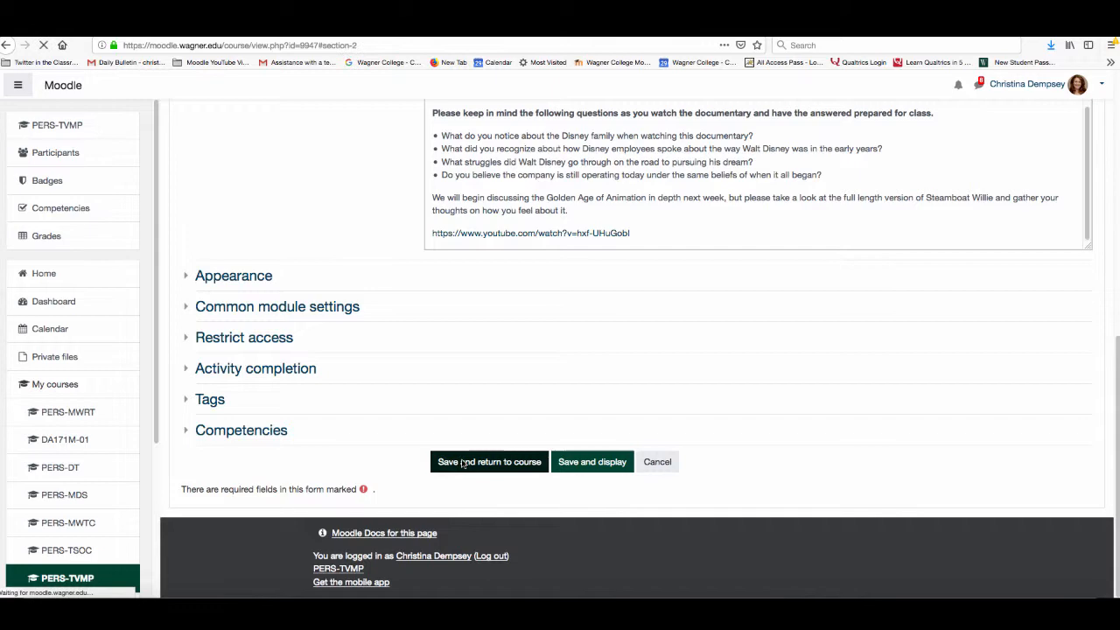
click(488, 461)
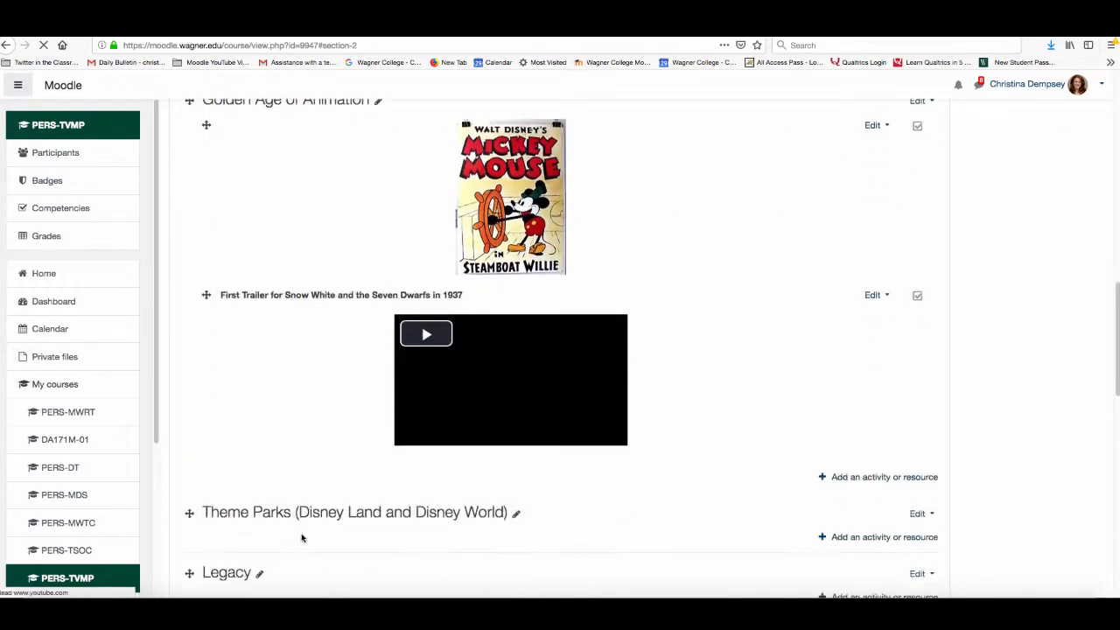
scroll(up, 3)
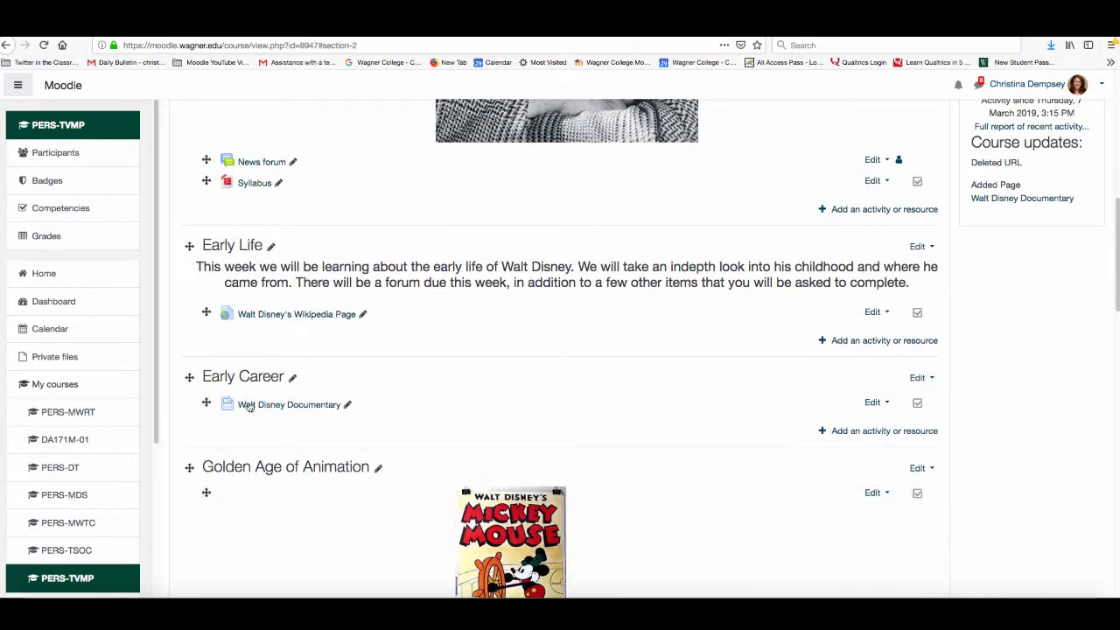
mouse_move(289, 404)
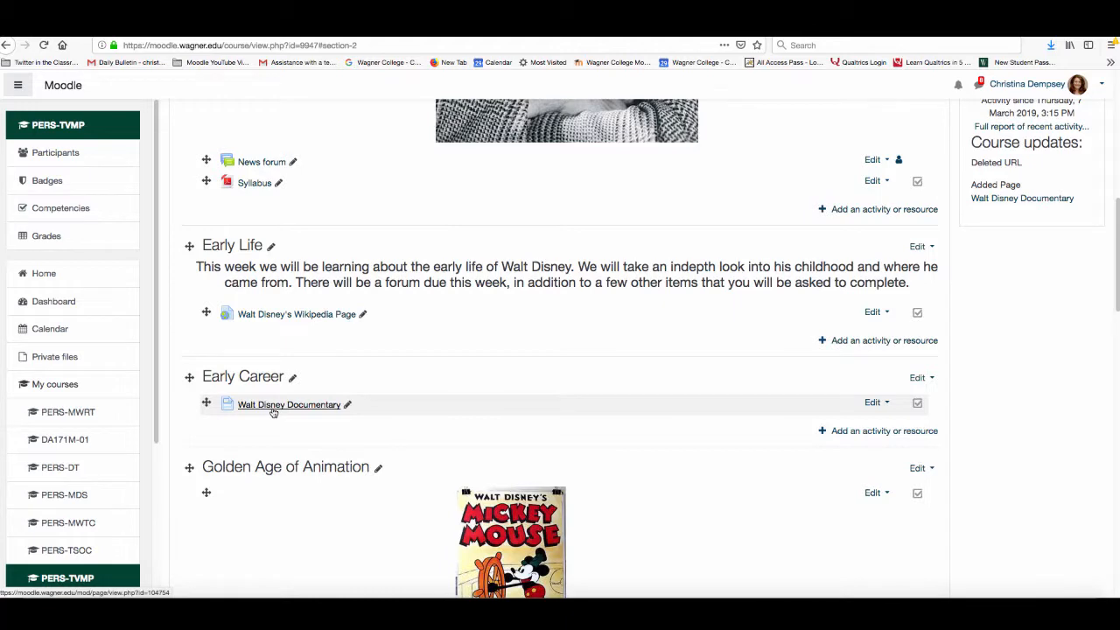
Step: Open Walt Disney Documentary and scroll through its intro, questions and both videos
click(288, 404)
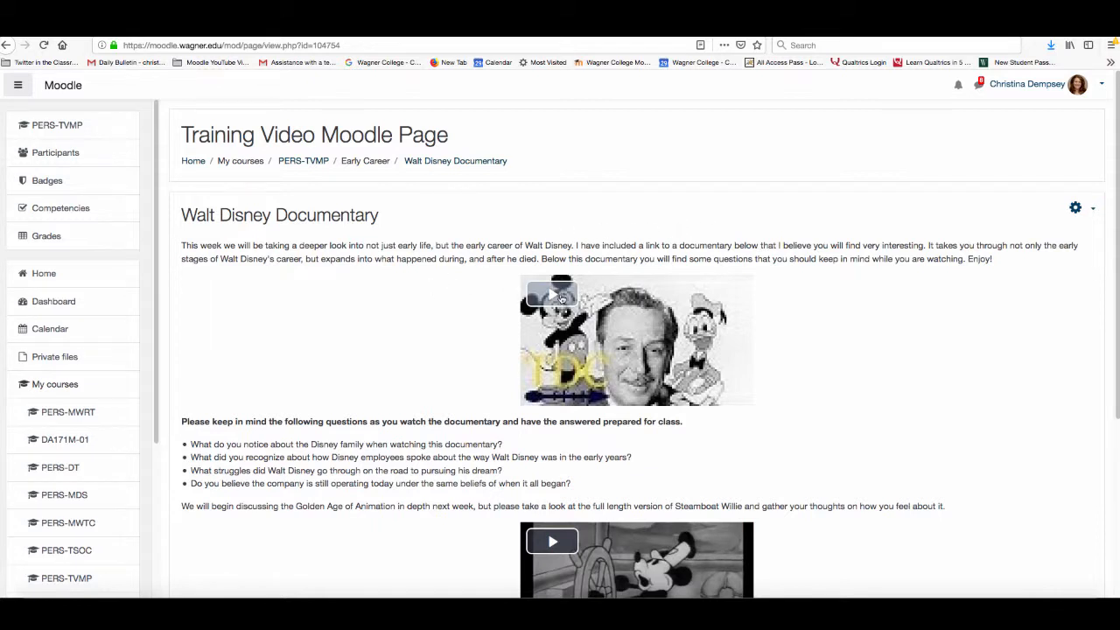
mouse_move(551, 298)
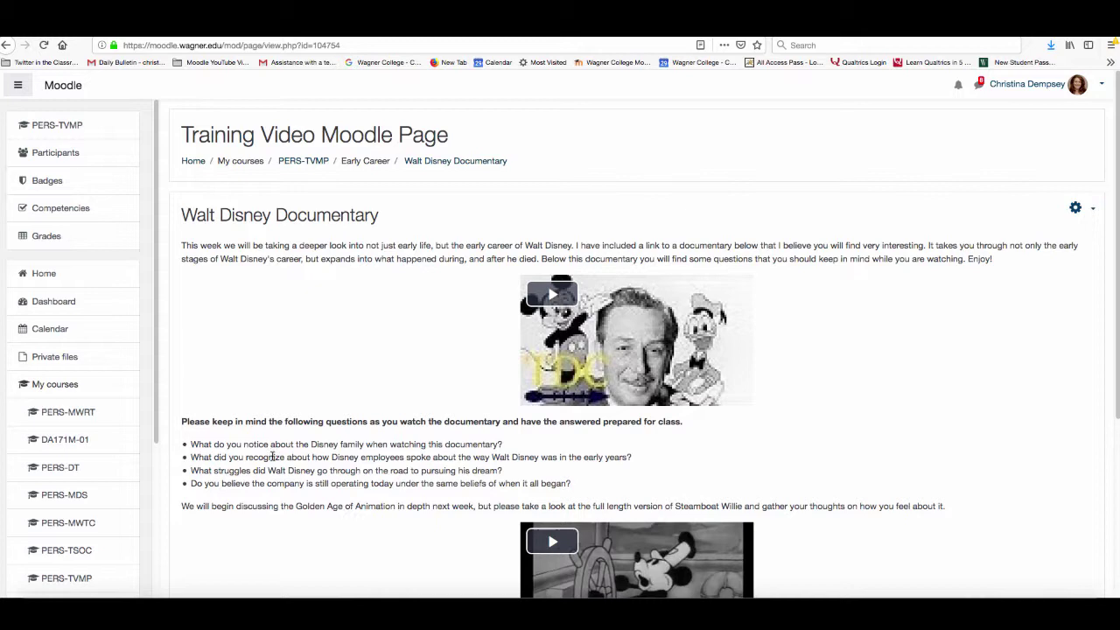
scroll(down, 3)
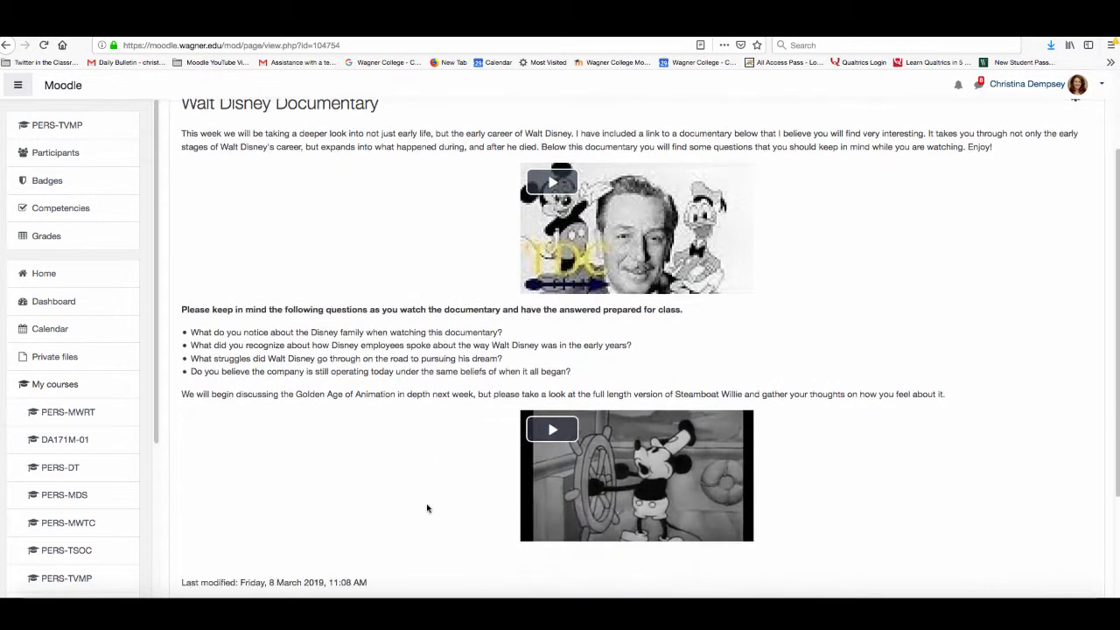
mouse_move(610, 525)
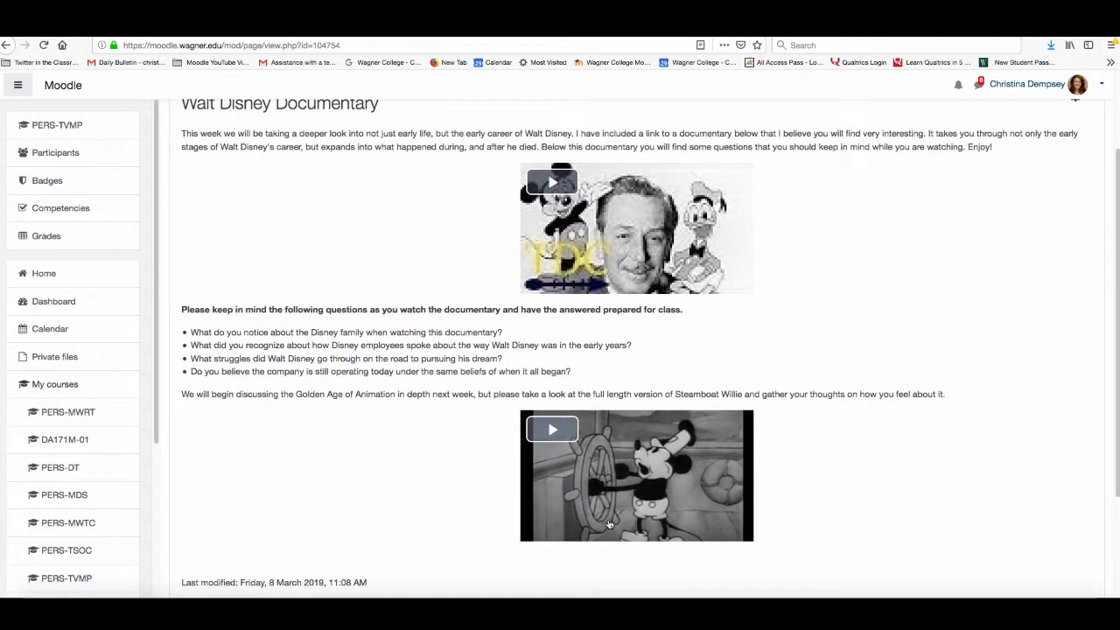
scroll(up, 3)
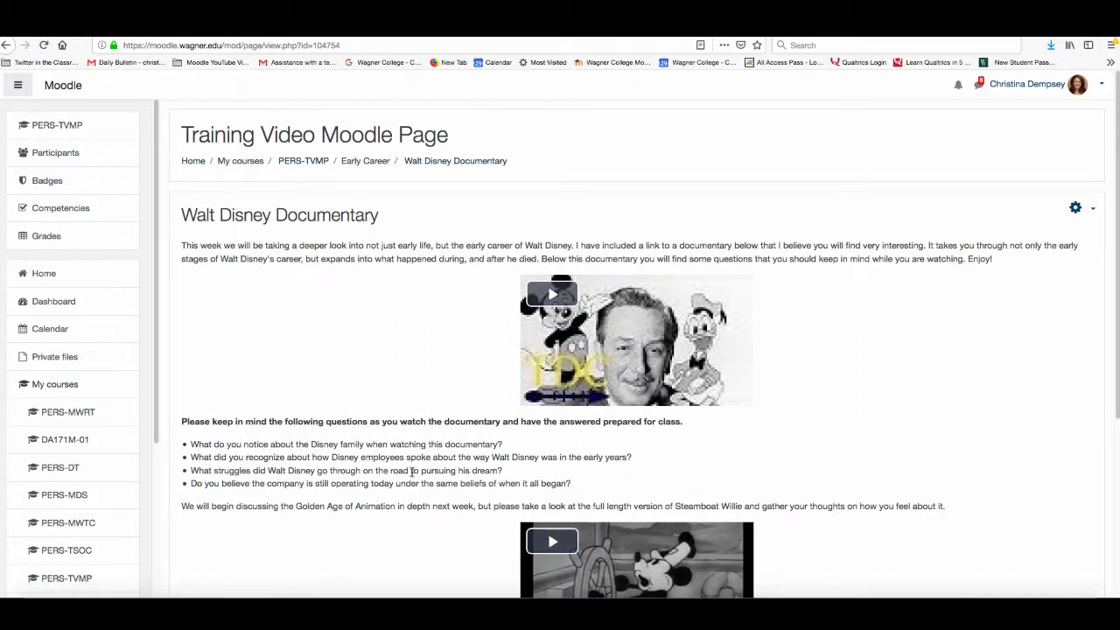